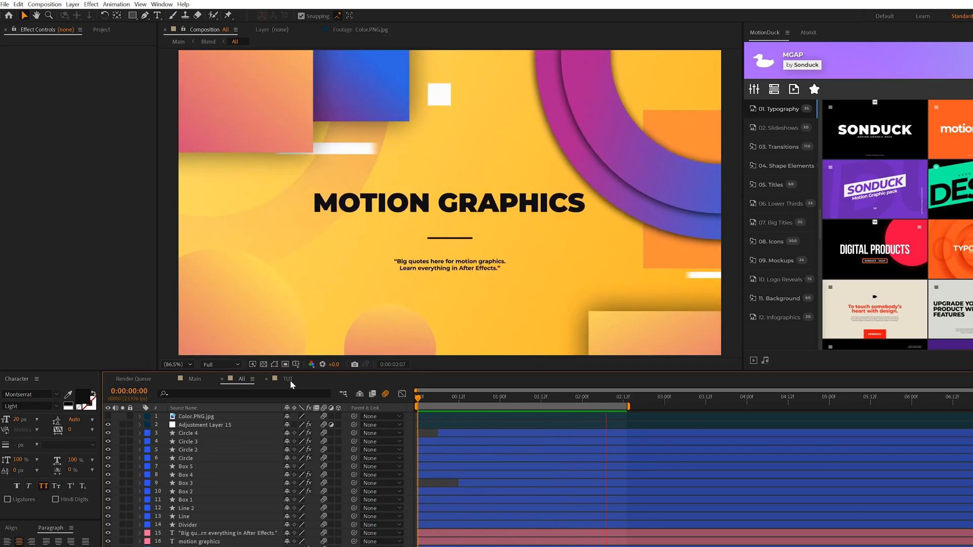
# - Switch to the TUT composition holding the yellow background, title and quote
pyautogui.click(288, 379)
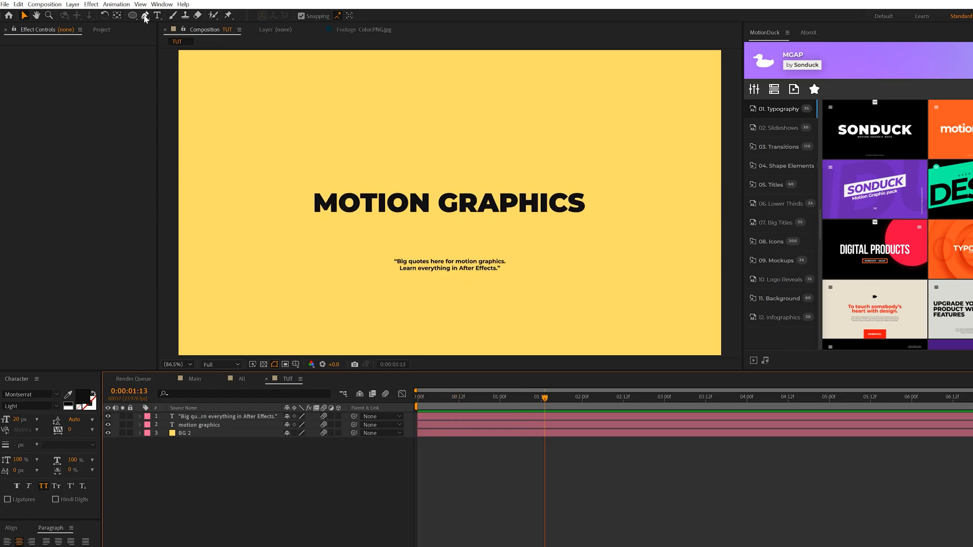
pyautogui.moveTo(143, 16)
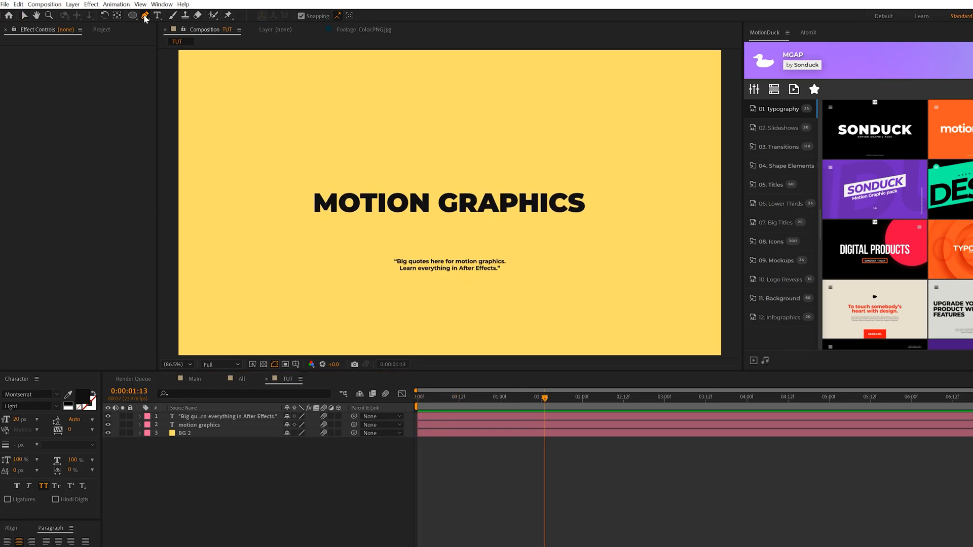
# - Choose the Pen tool with no fill and a 5 px stroke, starting a line below the title
pyautogui.click(143, 15)
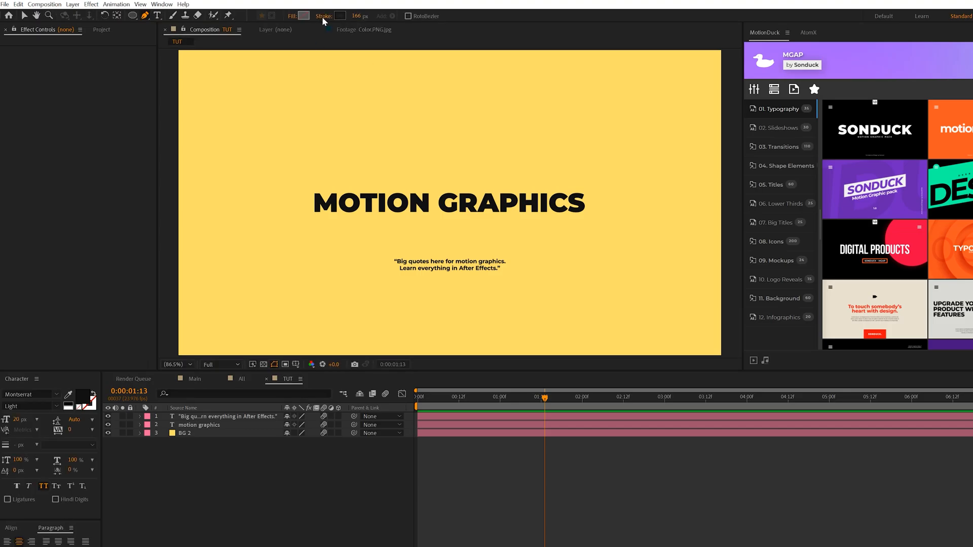
pyautogui.click(339, 16)
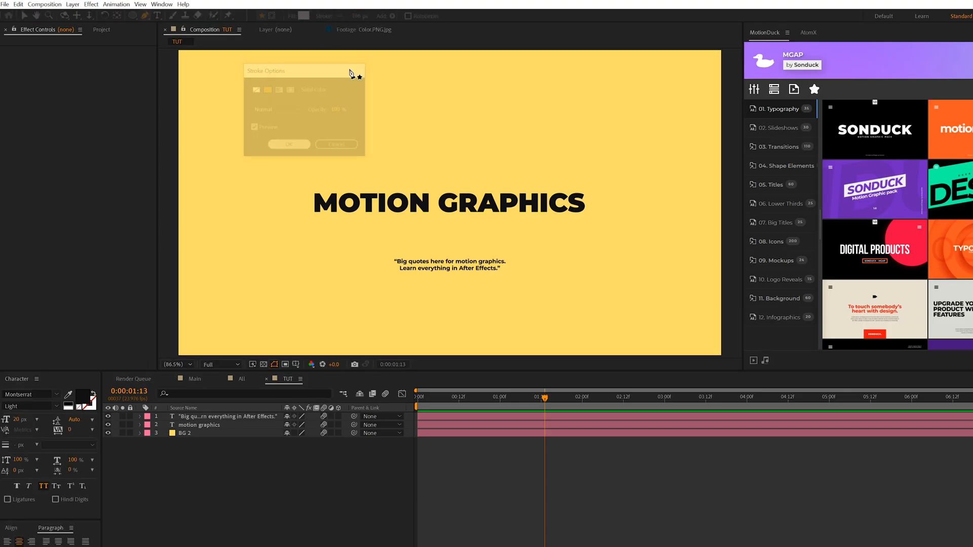
pyautogui.click(289, 144)
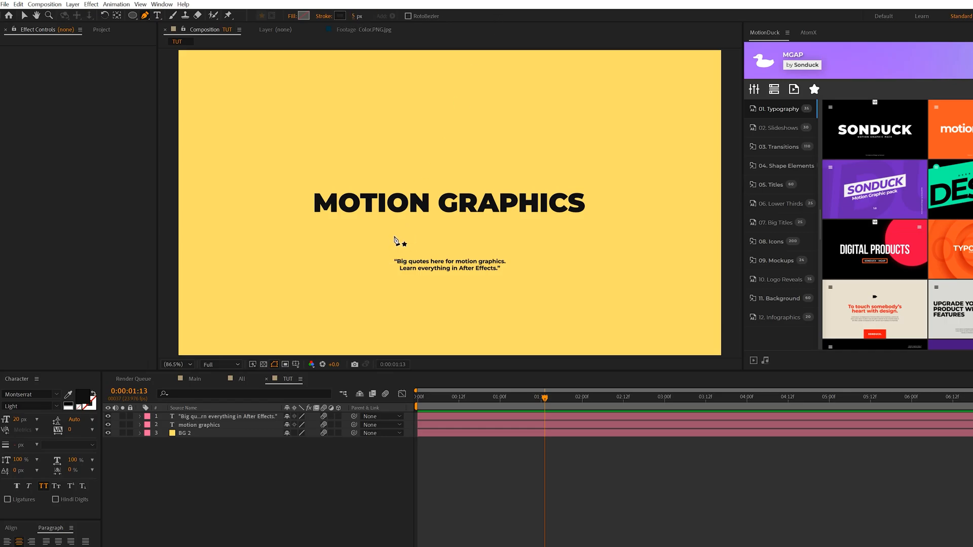
pyautogui.click(401, 238)
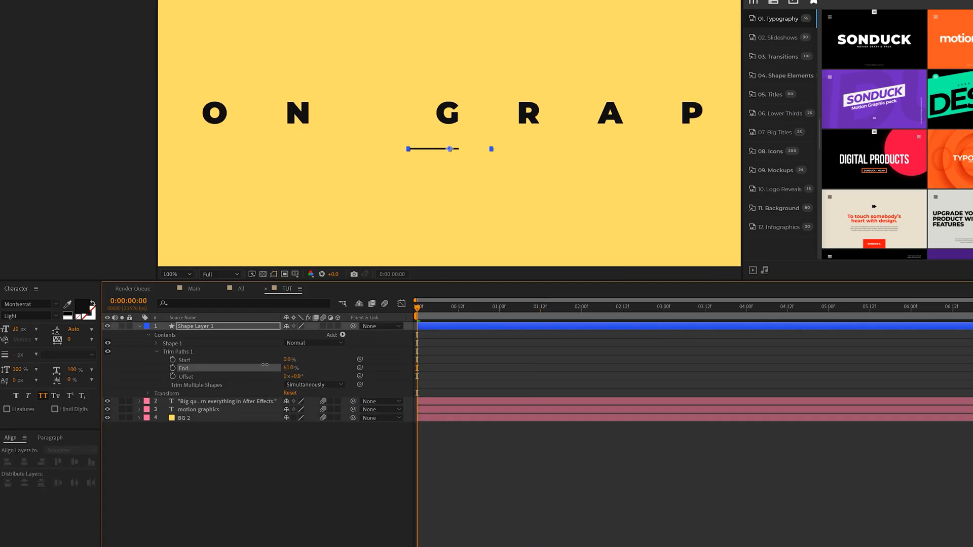
# - Keyframe Trim Paths so the divider line draws outward from 50% to 0%/100%
pyautogui.click(289, 368)
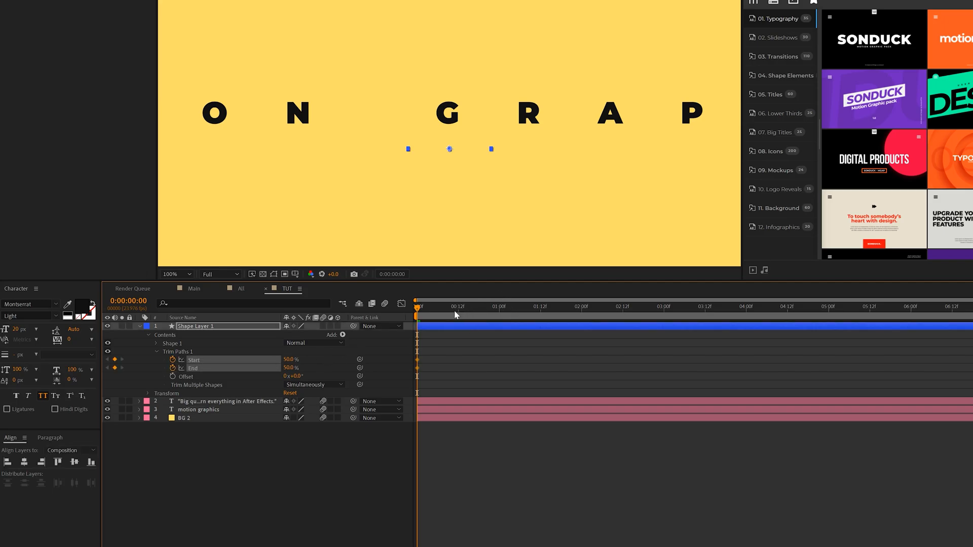
pyautogui.click(499, 306)
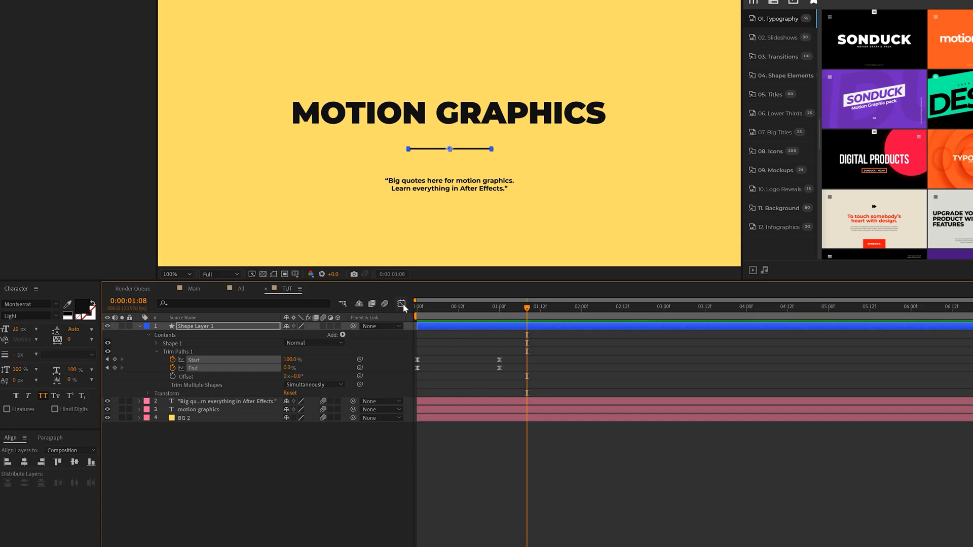
pyautogui.click(401, 303)
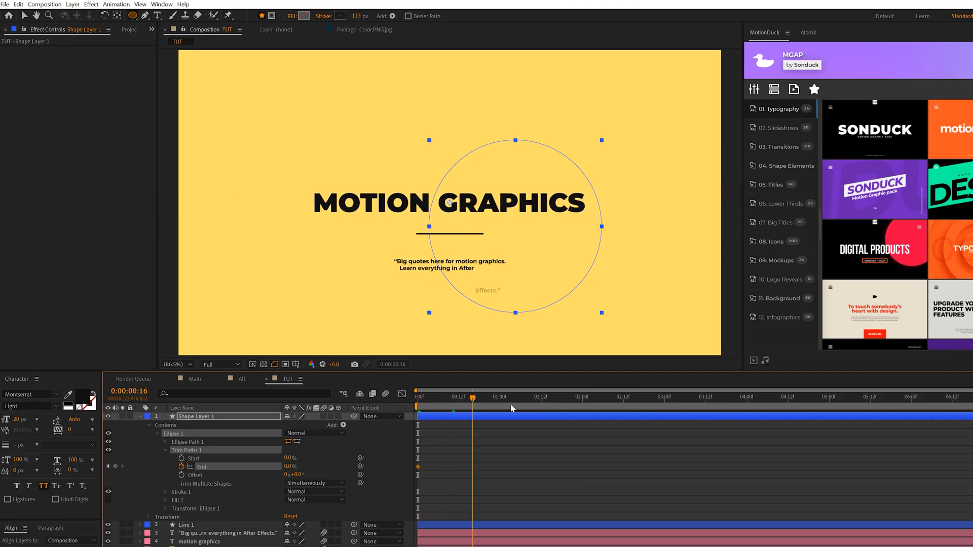
# - Scrub the timeline to check the Circle 1 ring's draw-on animation
pyautogui.moveTo(473, 396); pyautogui.dragTo(571, 396)
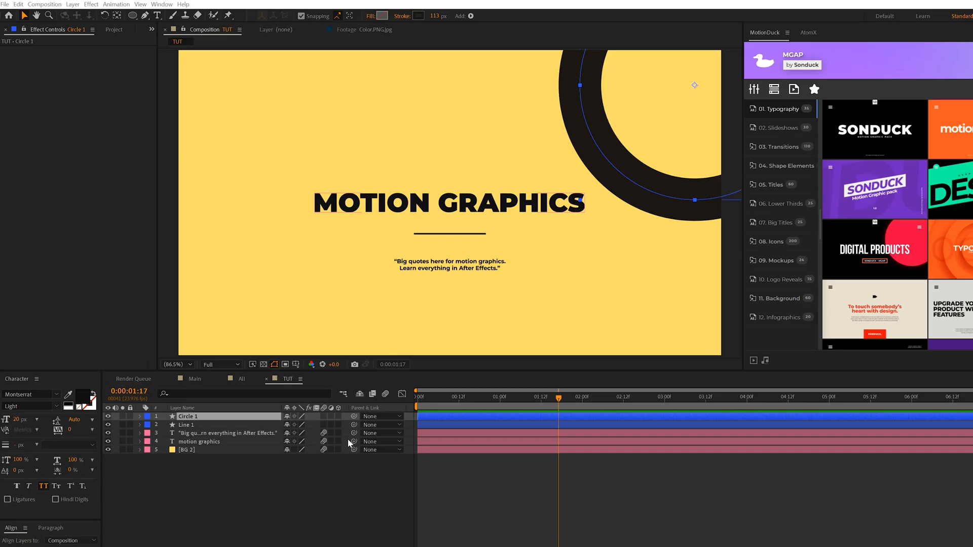
pyautogui.moveTo(352, 443)
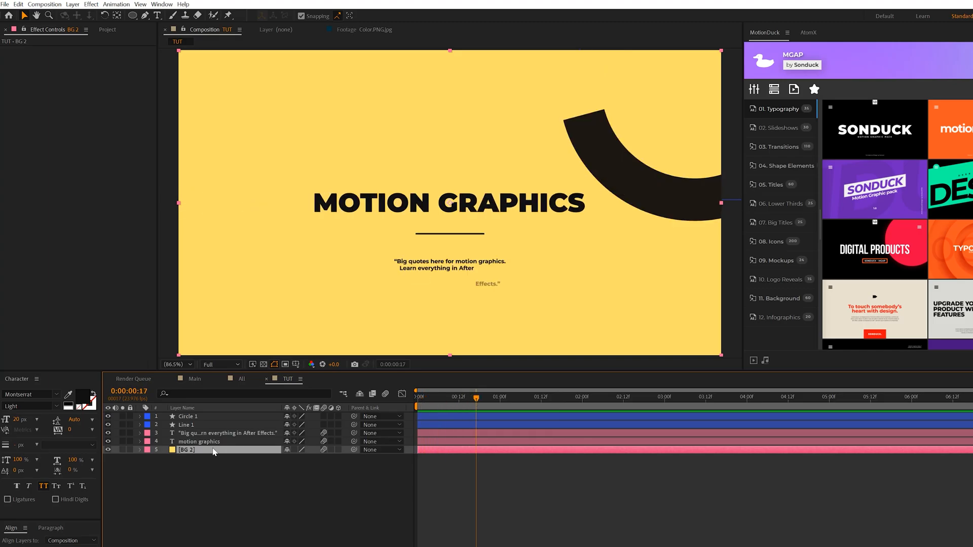
# - Add a Gradient Ramp to BG 2 from pale yellow to golden yellow, ramp points set diagonally
pyautogui.click(90, 4)
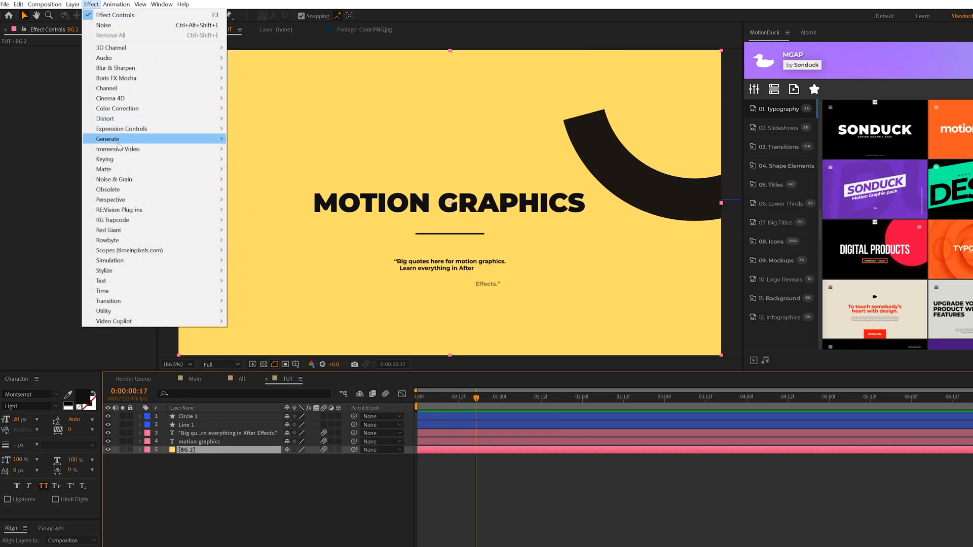
pyautogui.click(107, 139)
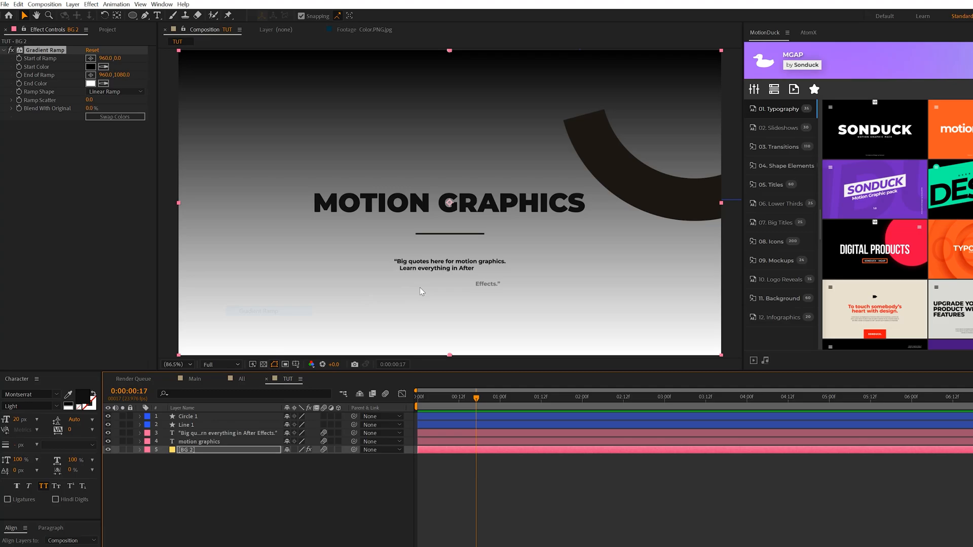
pyautogui.click(91, 67)
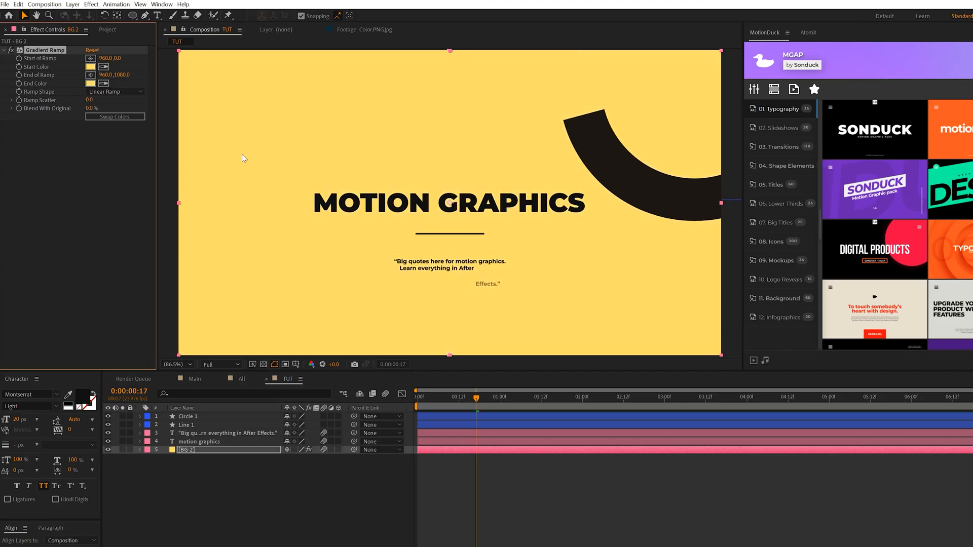
pyautogui.click(90, 84)
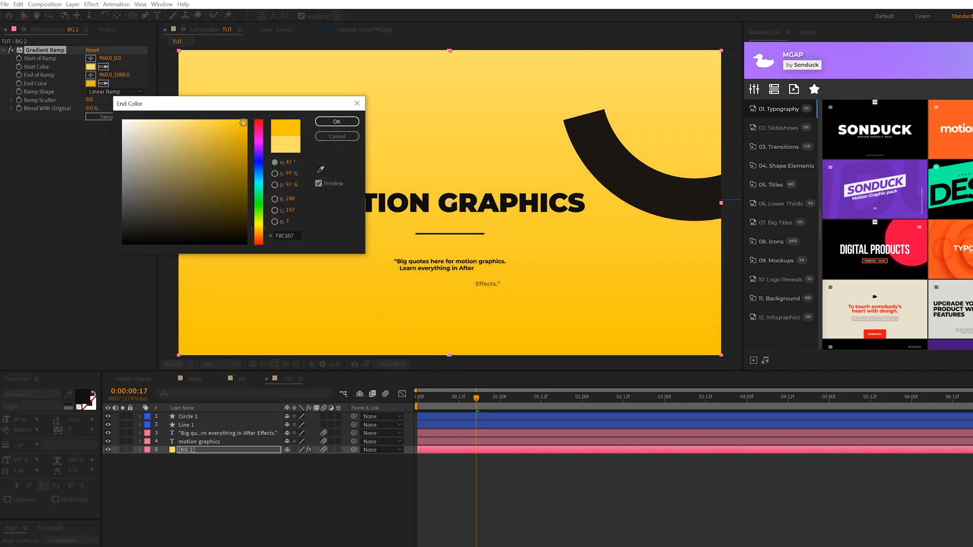
pyautogui.click(336, 120)
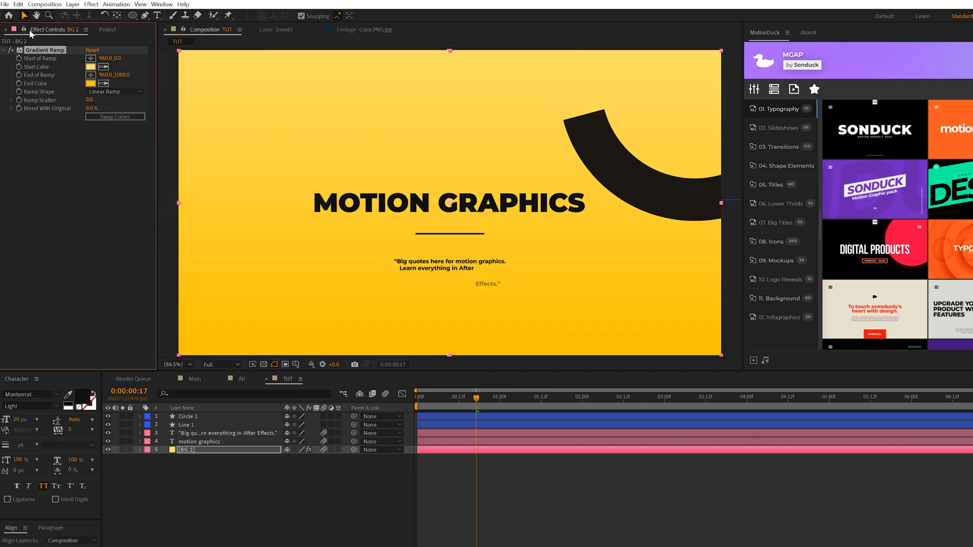
pyautogui.click(176, 363)
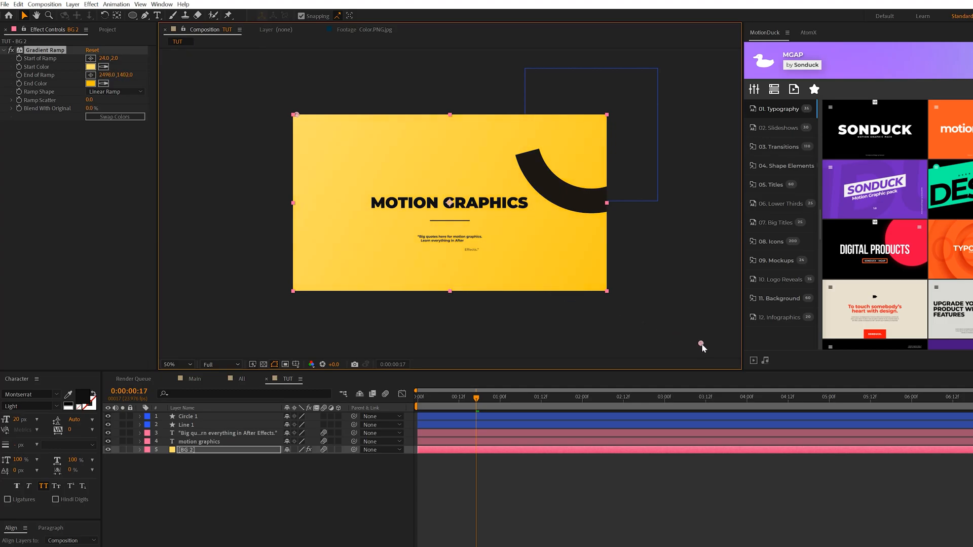
# - Add a blue-to-purple Gradient Ramp to Circle 1 and position its points across the ring
pyautogui.click(175, 364)
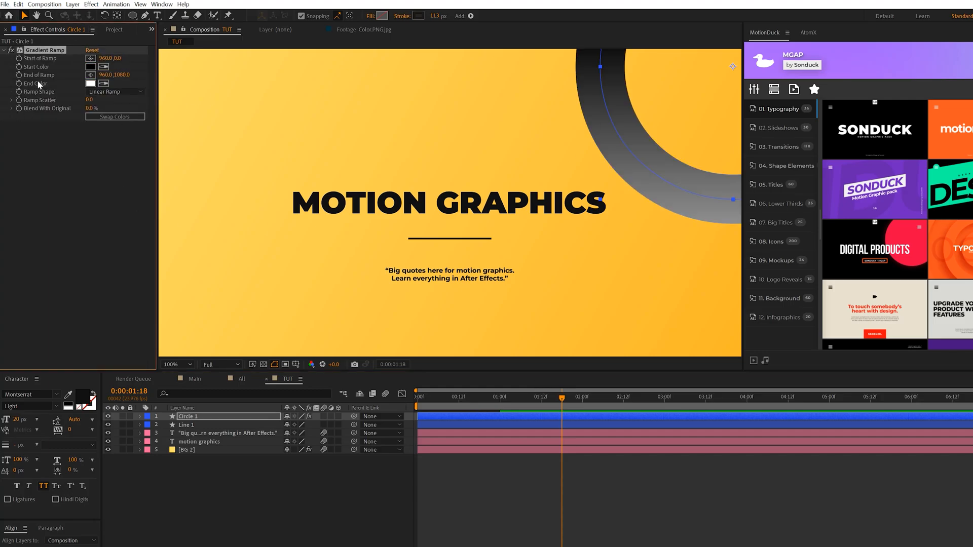
pyautogui.click(92, 67)
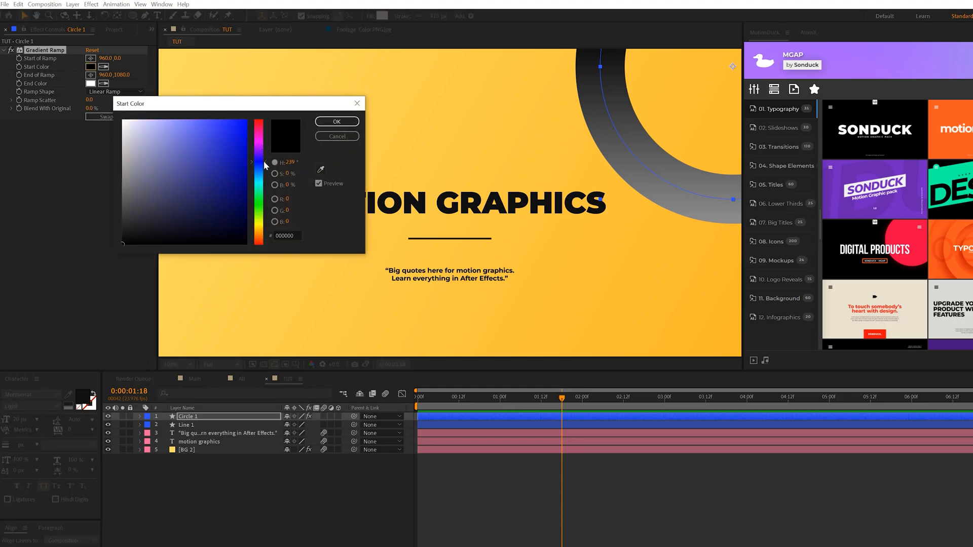
pyautogui.click(222, 155)
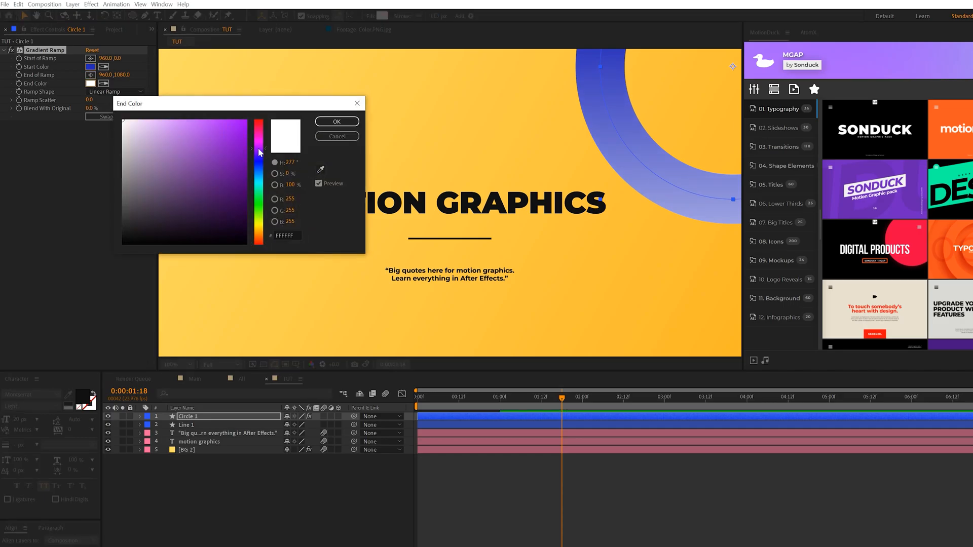
pyautogui.click(336, 121)
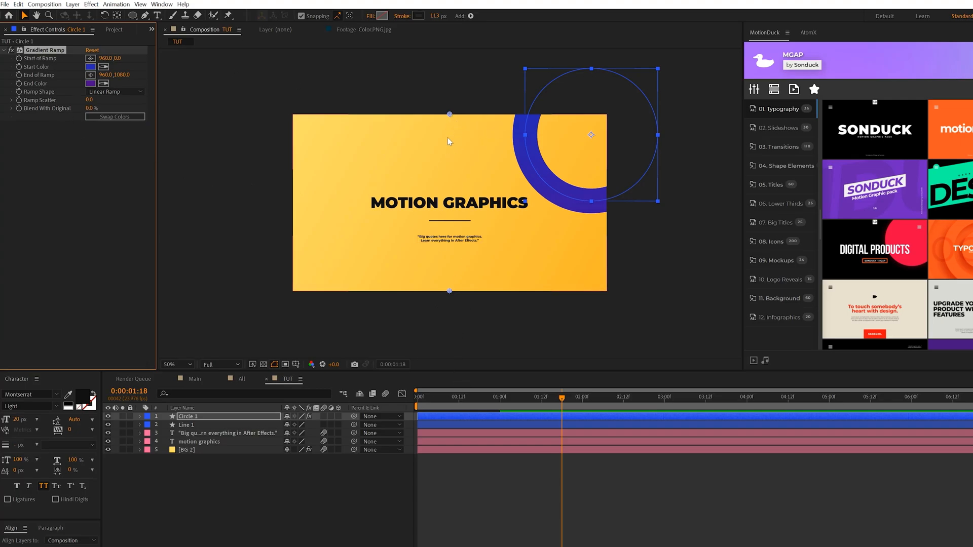
pyautogui.moveTo(449, 115); pyautogui.dragTo(523, 133)
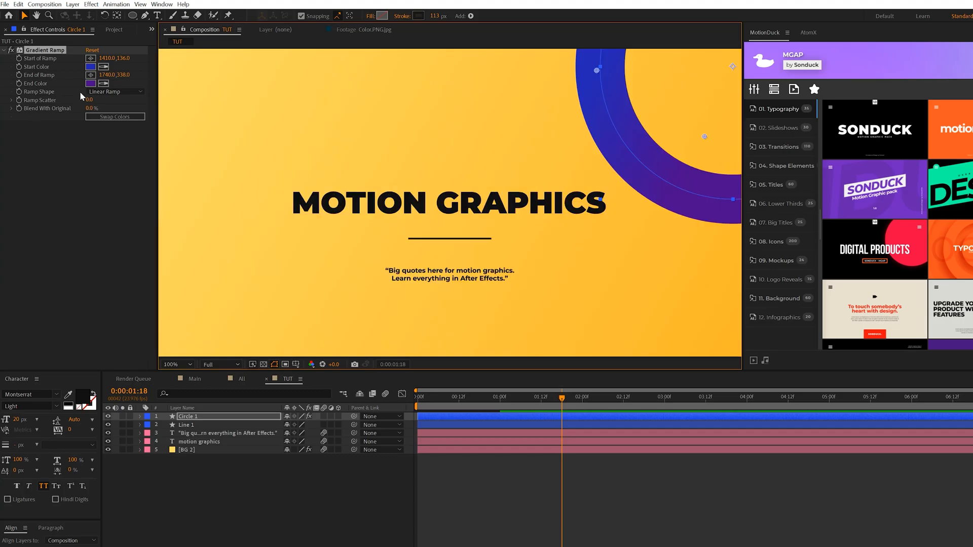
pyautogui.click(90, 83)
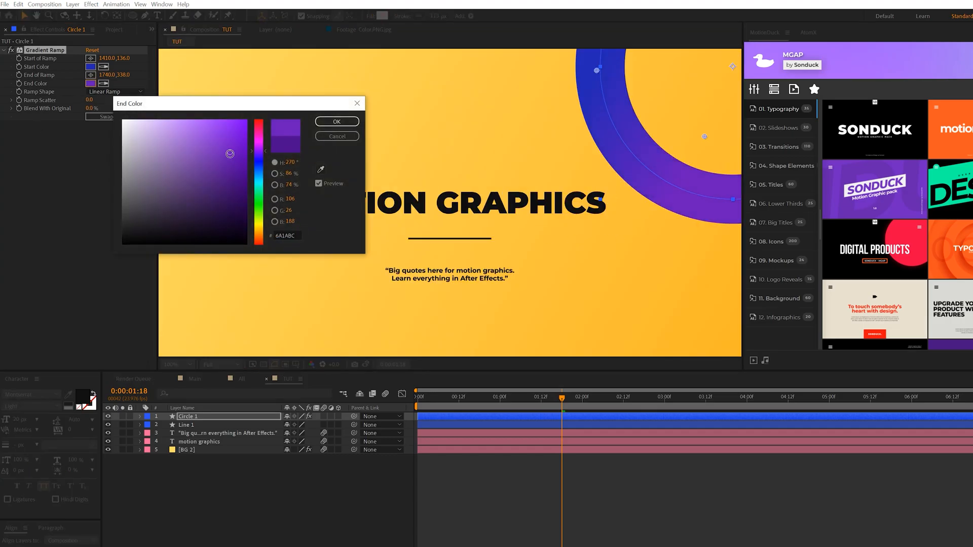
# - Confirm the ring gradient's magenta end colour and bring up the Effect menu
pyautogui.click(337, 120)
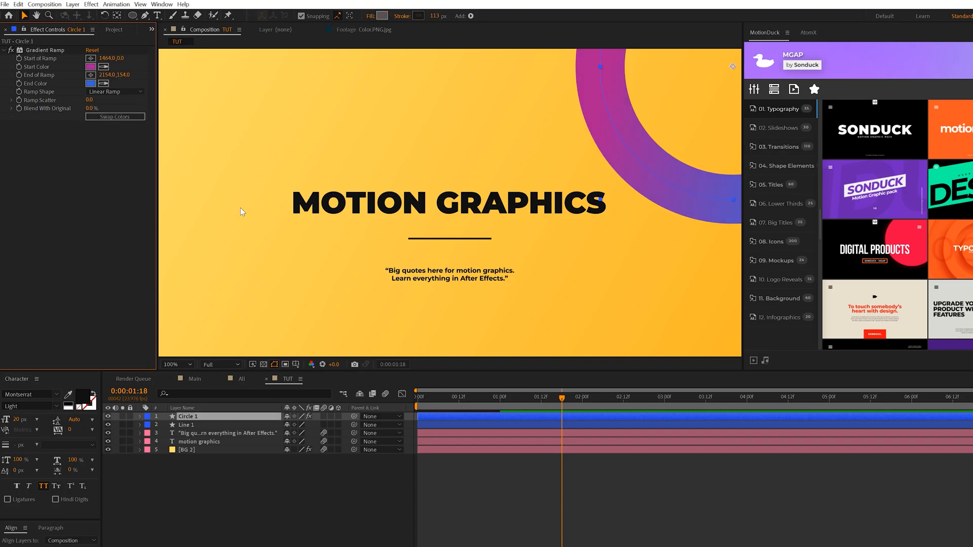
pyautogui.moveTo(216, 76)
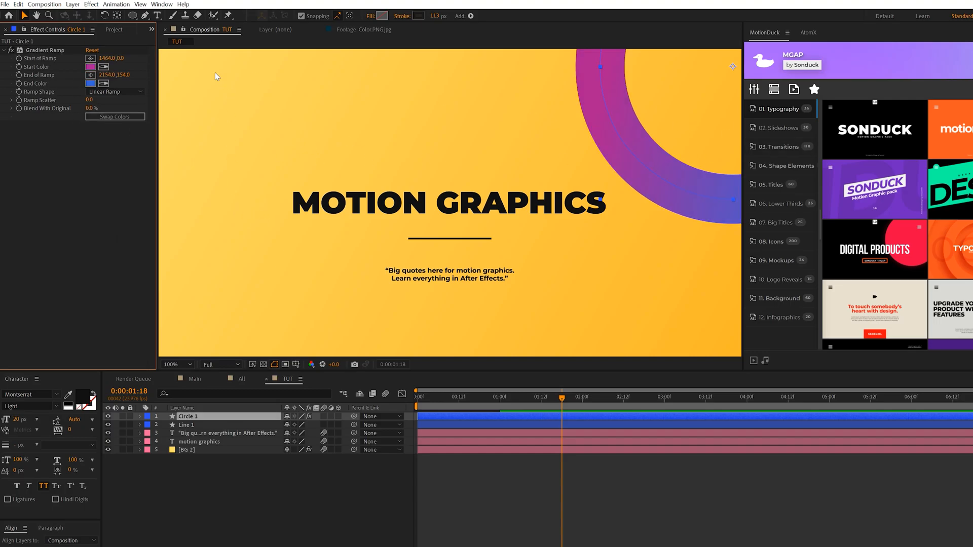
pyautogui.click(91, 4)
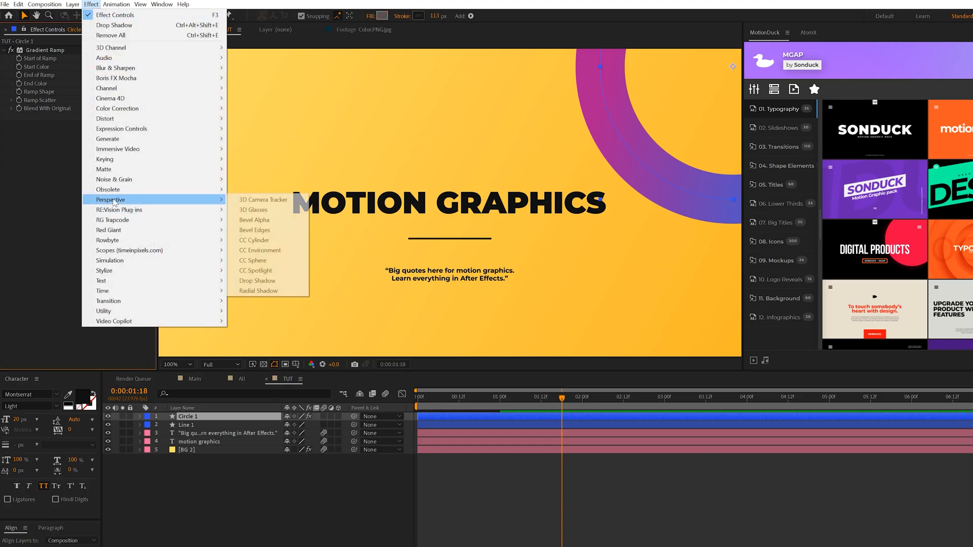
# - Add a Drop Shadow effect to the Circle 1 ring
pyautogui.click(257, 279)
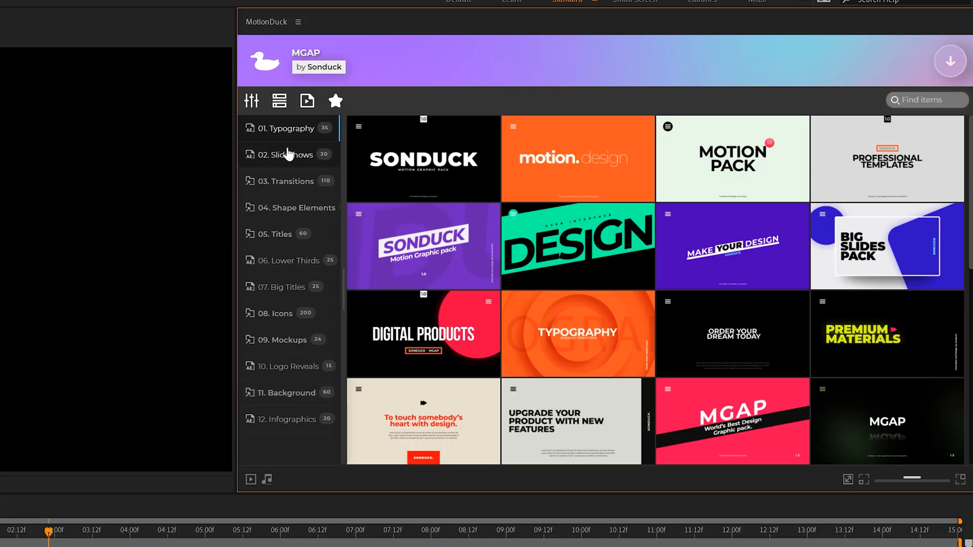
# - Apply the pink Typography_31 MotionDuck template and return to the TUT comp
pyautogui.click(282, 287)
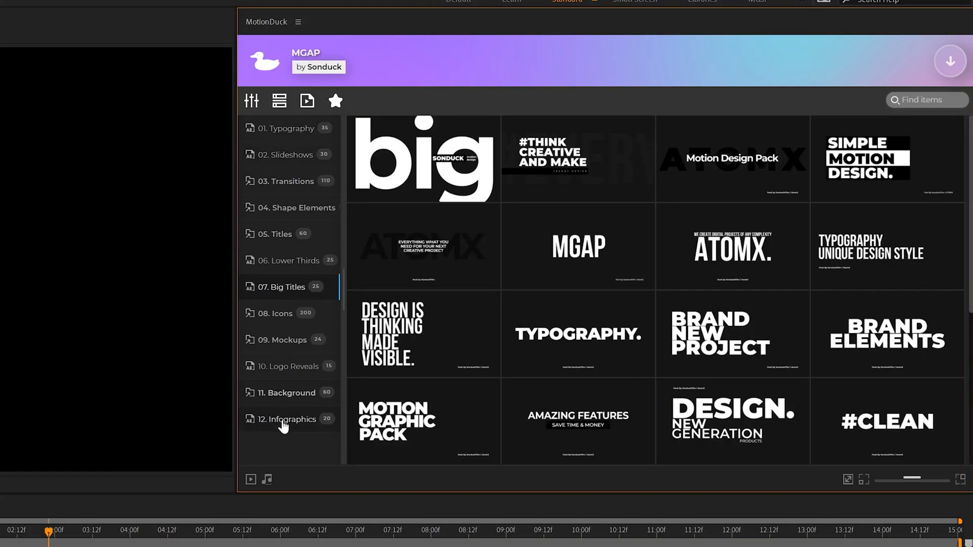
pyautogui.click(286, 129)
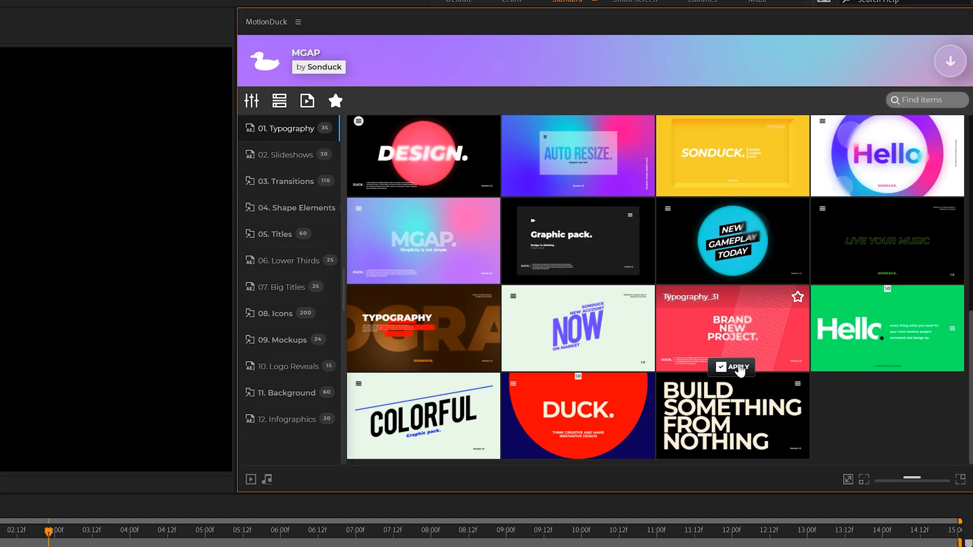
pyautogui.click(738, 367)
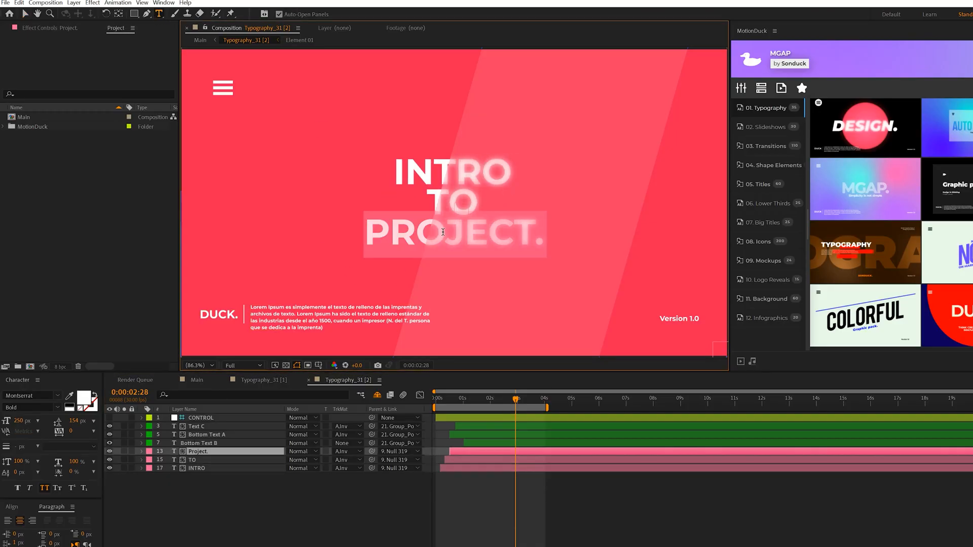
pyautogui.click(103, 57)
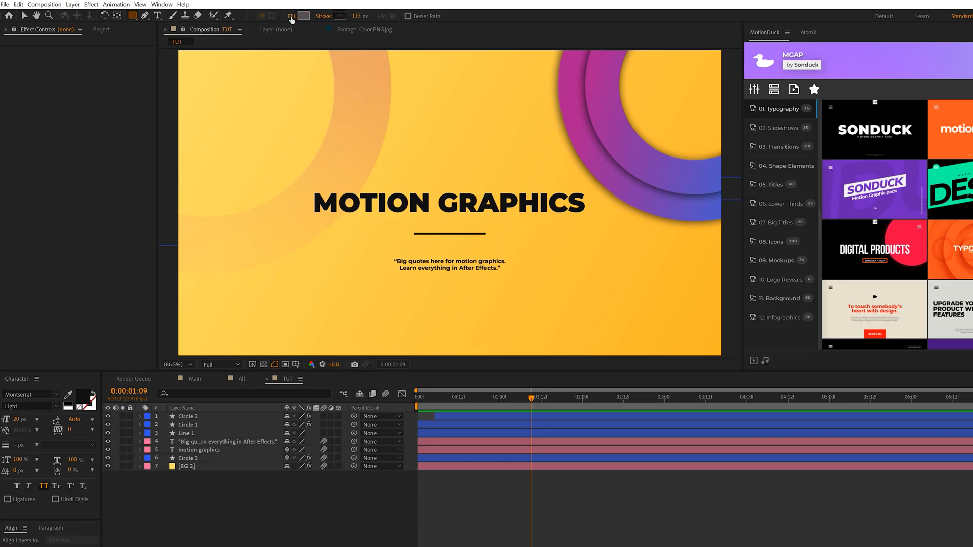
# - Set the stroke for new shapes to None so they draw fill-only
pyautogui.click(292, 15)
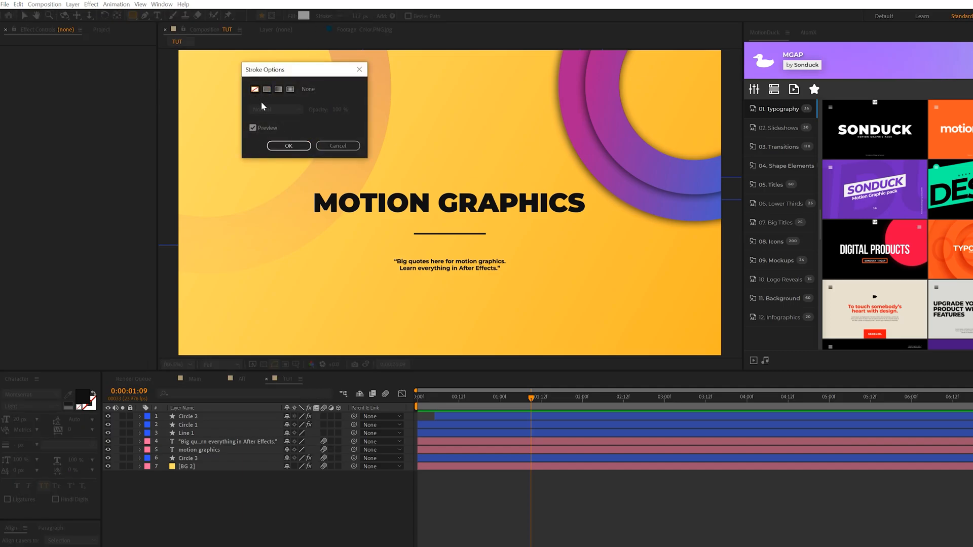
pyautogui.click(287, 146)
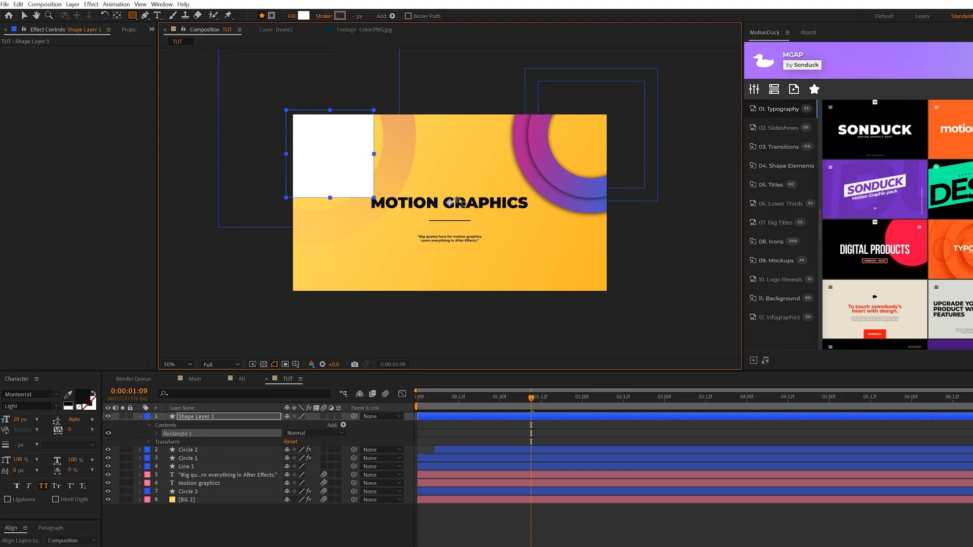
pyautogui.moveTo(197, 55)
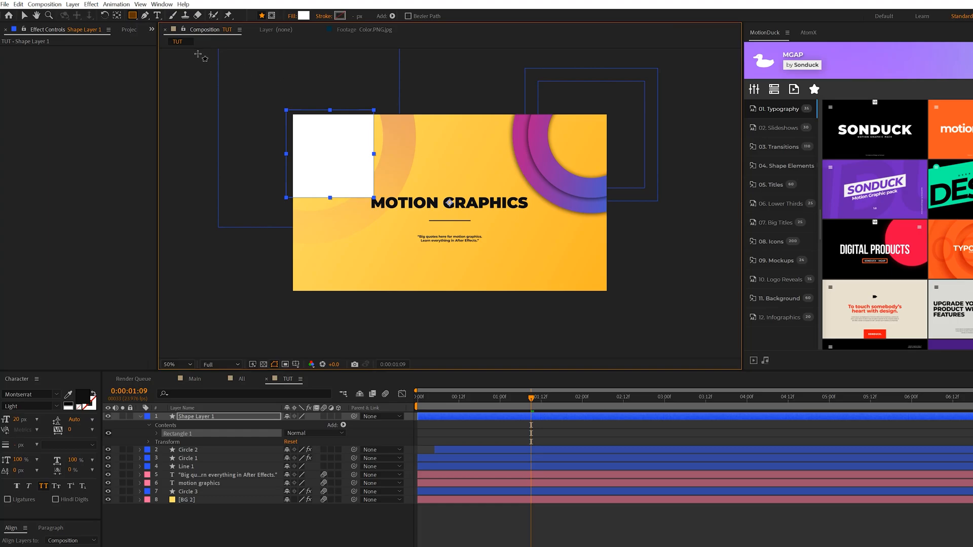
pyautogui.moveTo(117, 15)
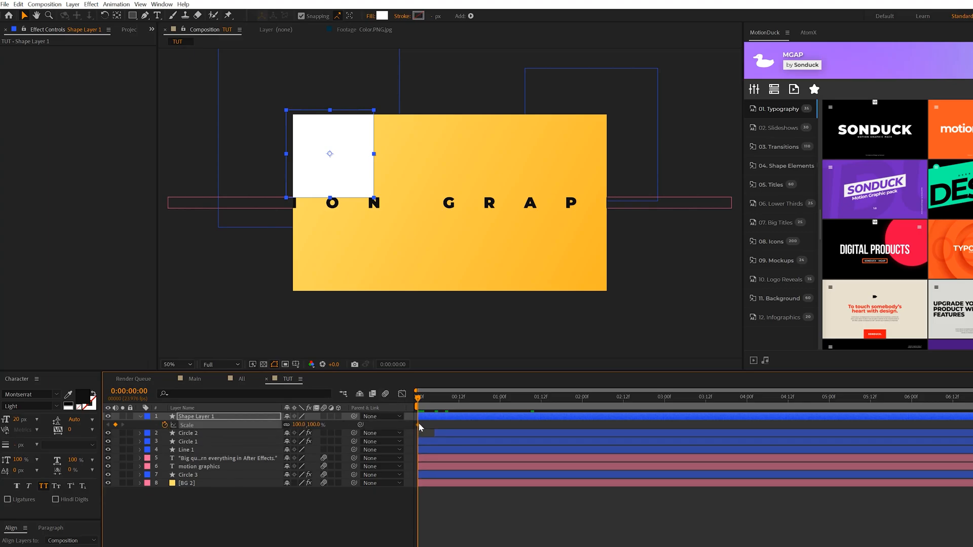
# - Add a gradient-ramped square that pops in with Scale and Rotation keyframed from 0, duplicated as Box layers
pyautogui.doubleClick(307, 424)
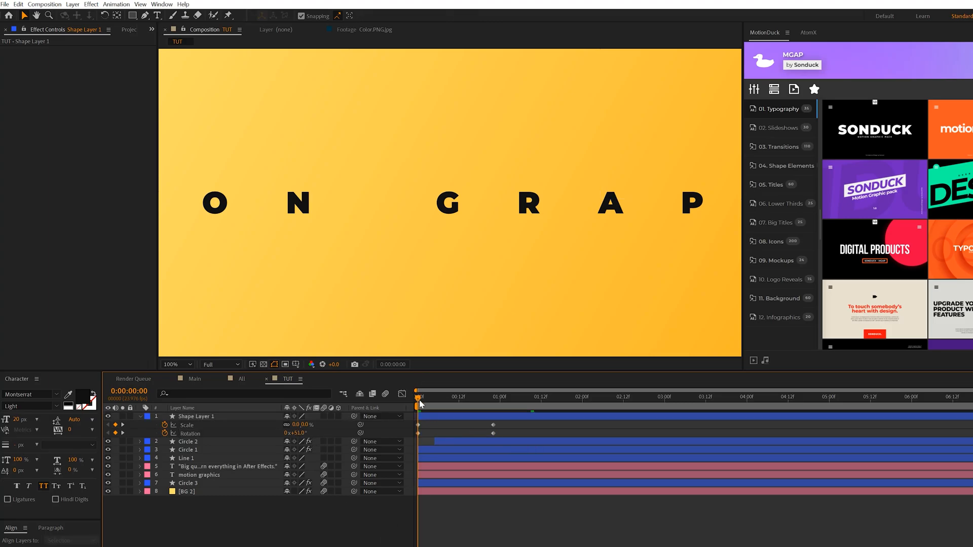
pyautogui.click(500, 397)
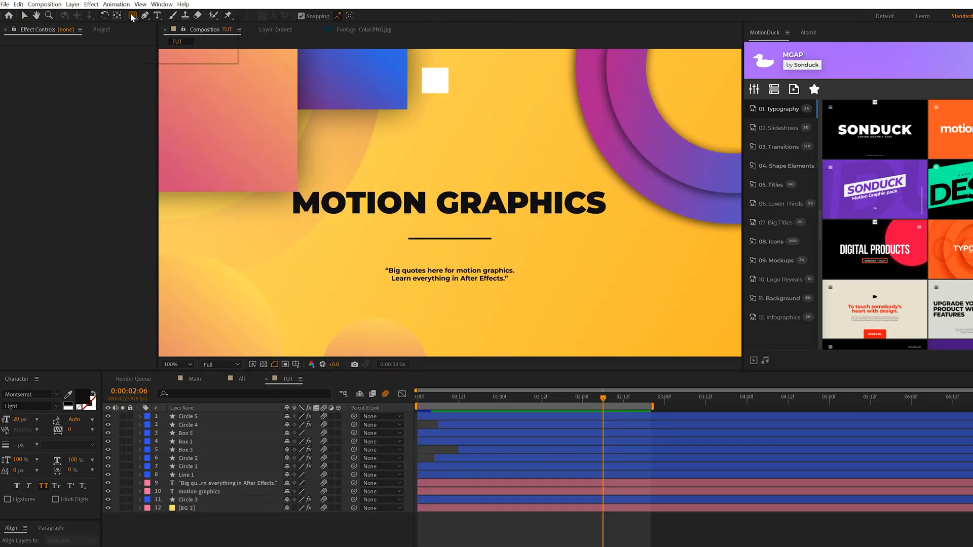
# - Draw a thin white Line Loop rectangle whose Position keyframes repeat via loopOut()
pyautogui.click(132, 15)
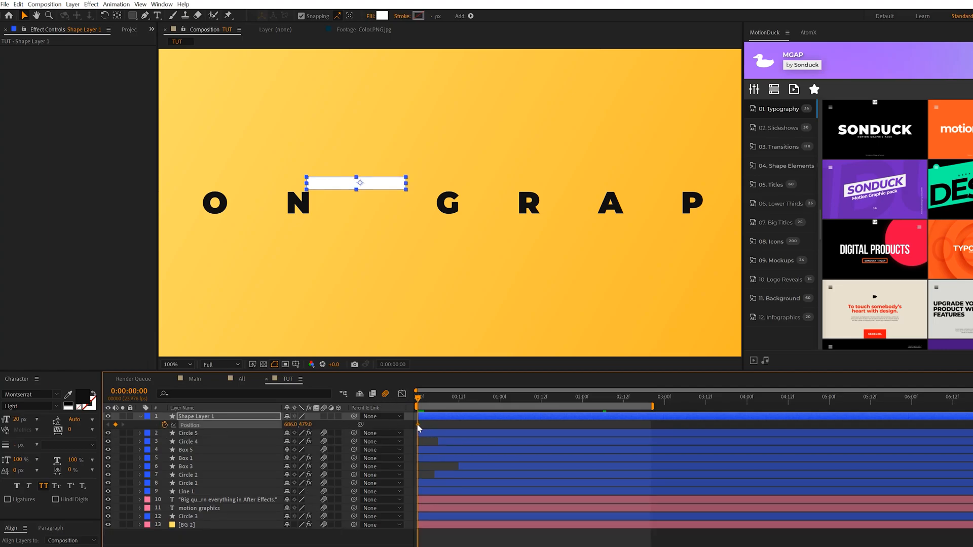
pyautogui.moveTo(358, 183); pyautogui.dragTo(313, 184)
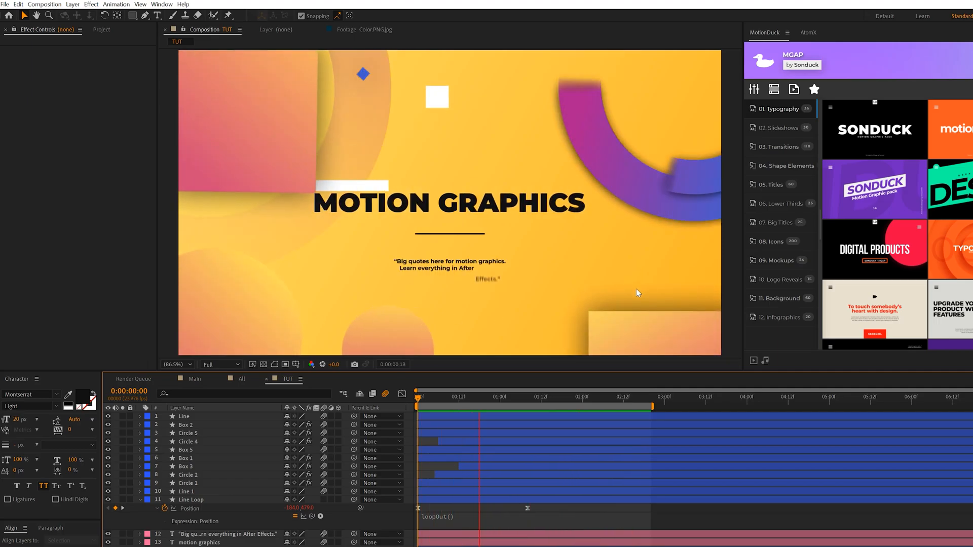
# - Preview the looping lines, then start a wiggle( expression on Box 1's Position
pyautogui.click(651, 397)
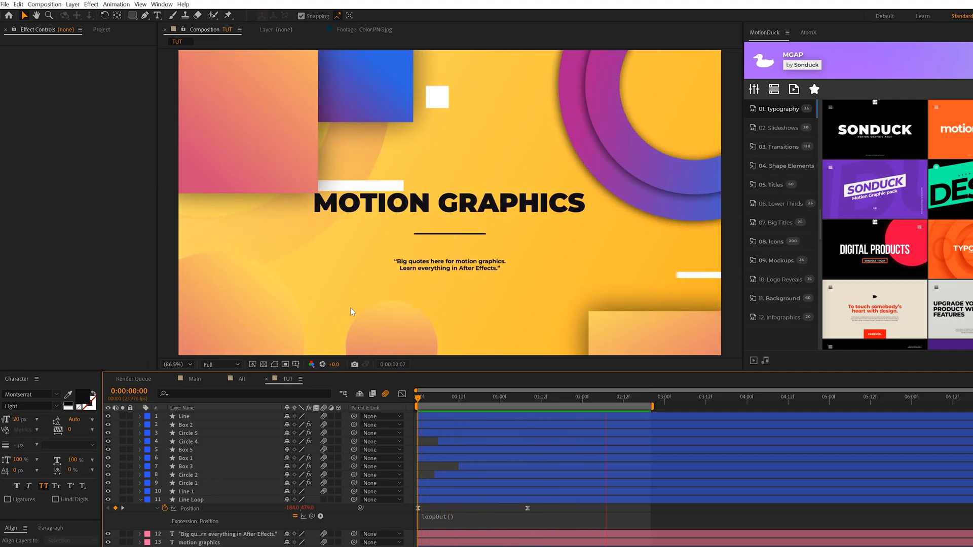
pyautogui.click(187, 466)
pyautogui.write('wiggle(')
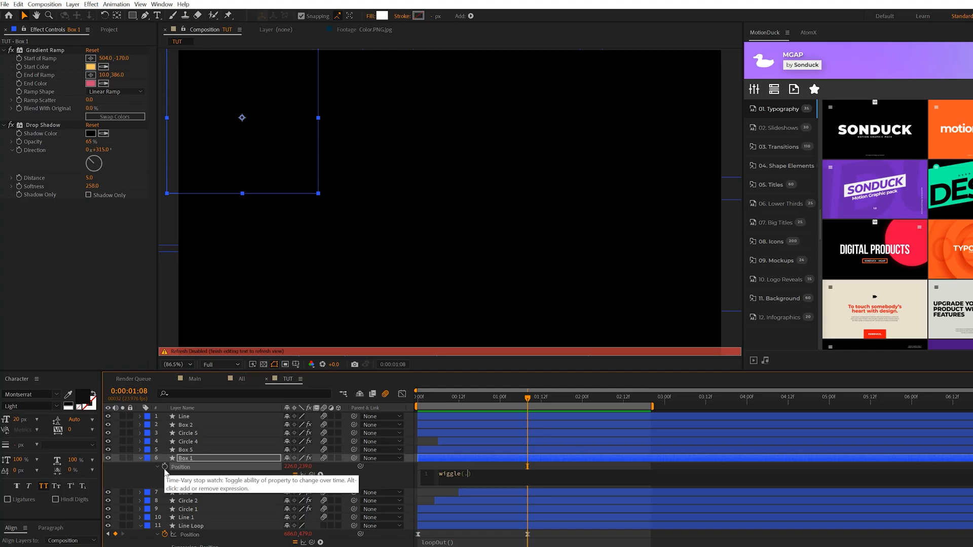
# - Finish wiggle(.5,20) on Box 1, copy it to Box 3, and show the finished All composition
pyautogui.write('5,20)')
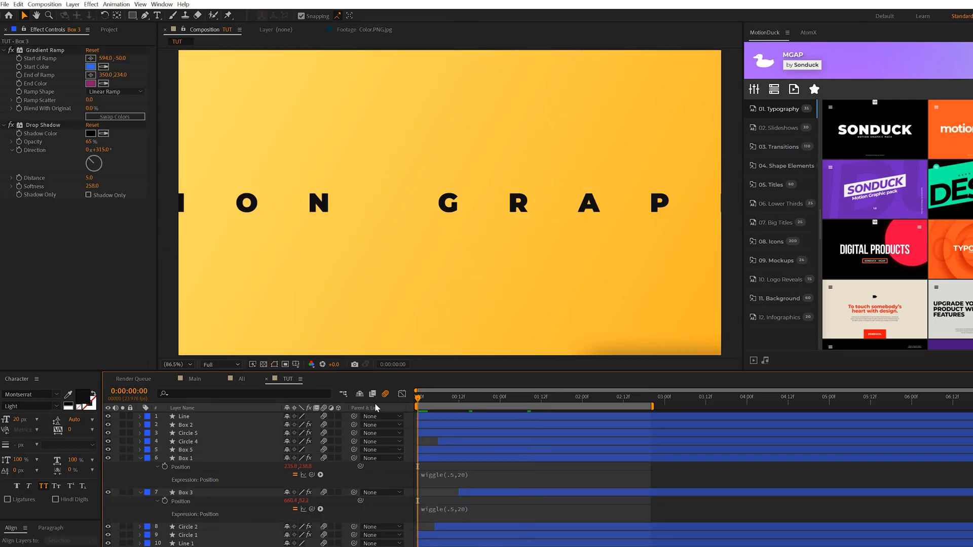
pyautogui.click(527, 412)
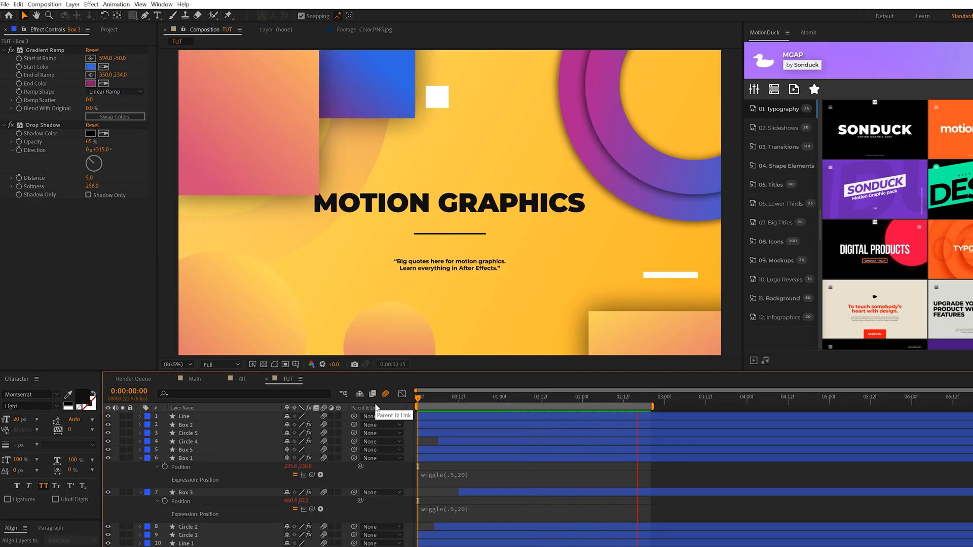
pyautogui.click(234, 30)
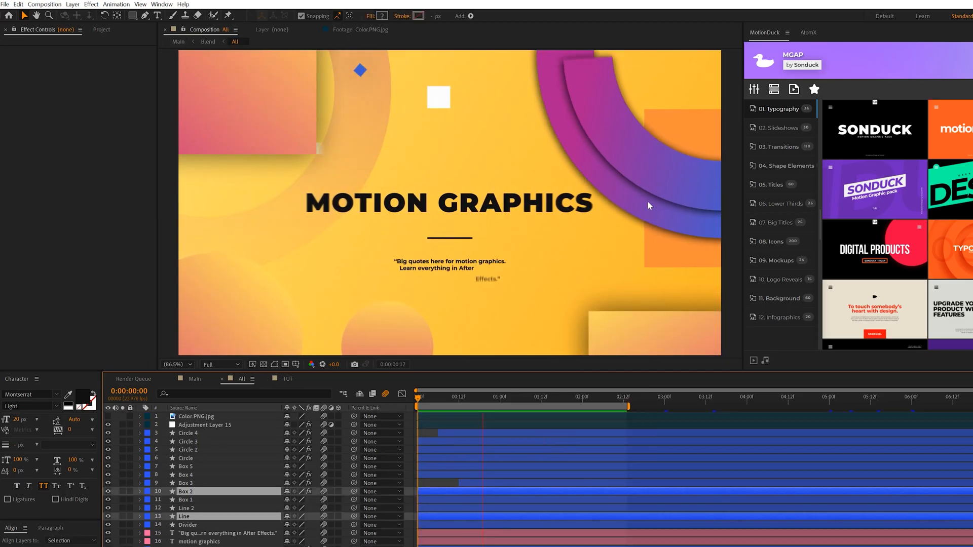